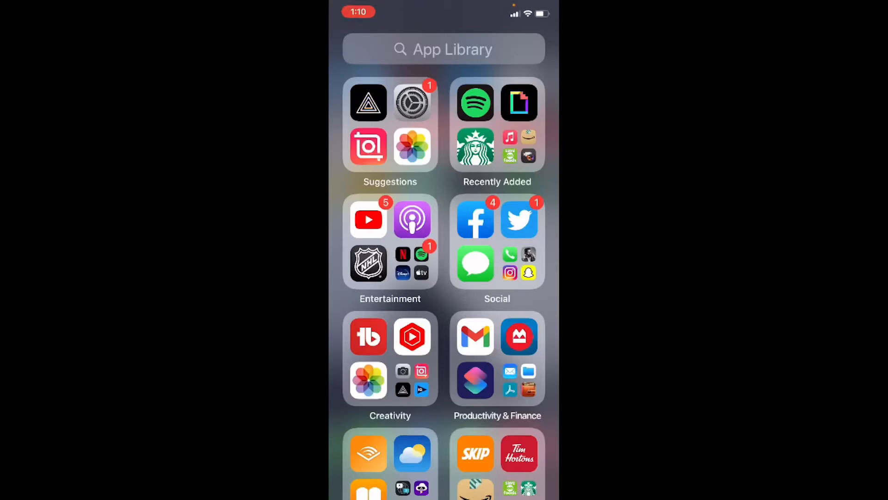
Search the App Library for "App" and launch the App Store.
click(444, 49)
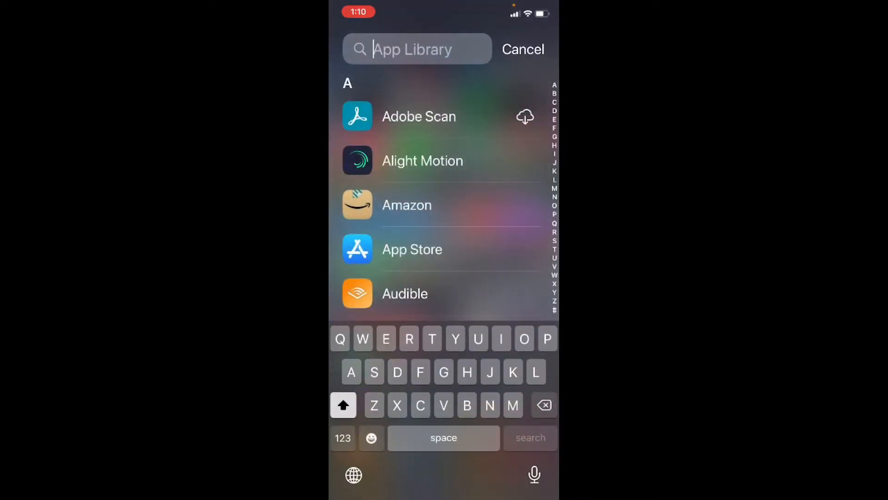
text(App)
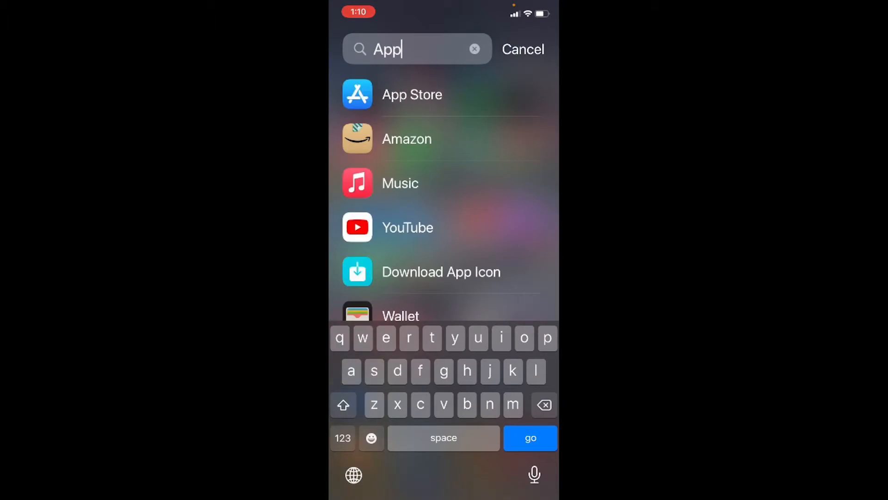
click(412, 94)
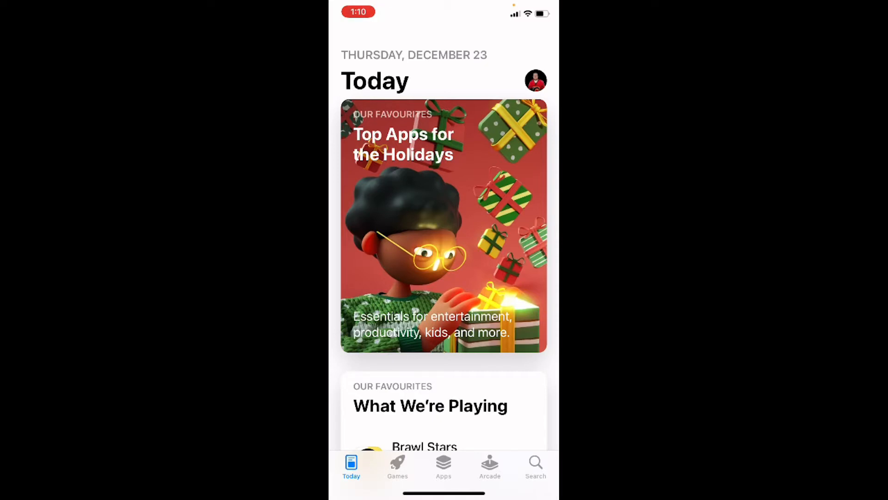
Search the App Store for "capcut" using the typed "cap" suggestion.
click(535, 464)
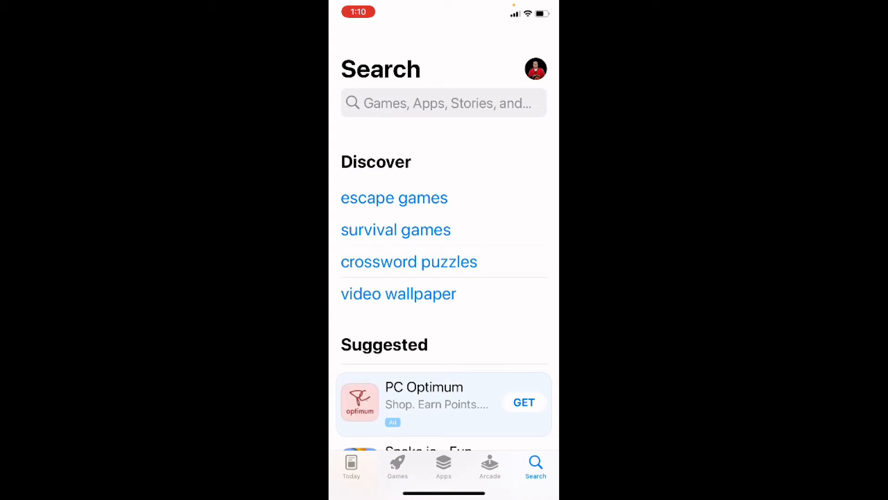
click(444, 103)
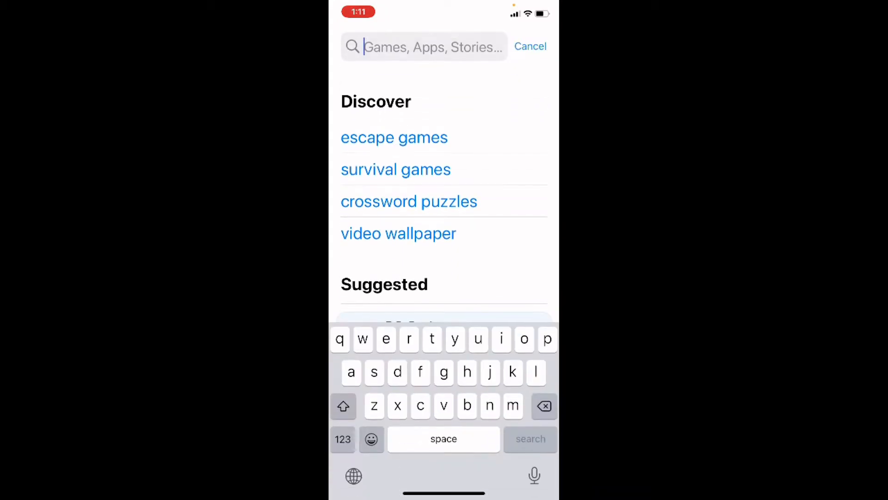
text(c)
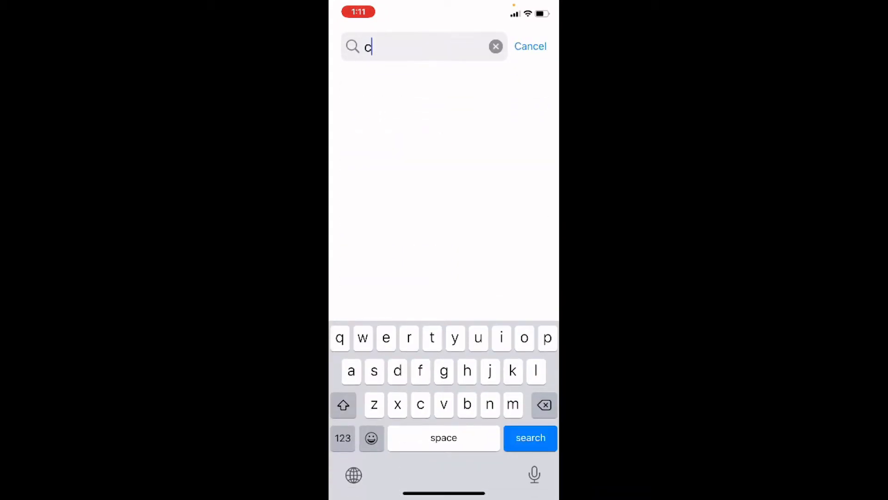
text(ap)
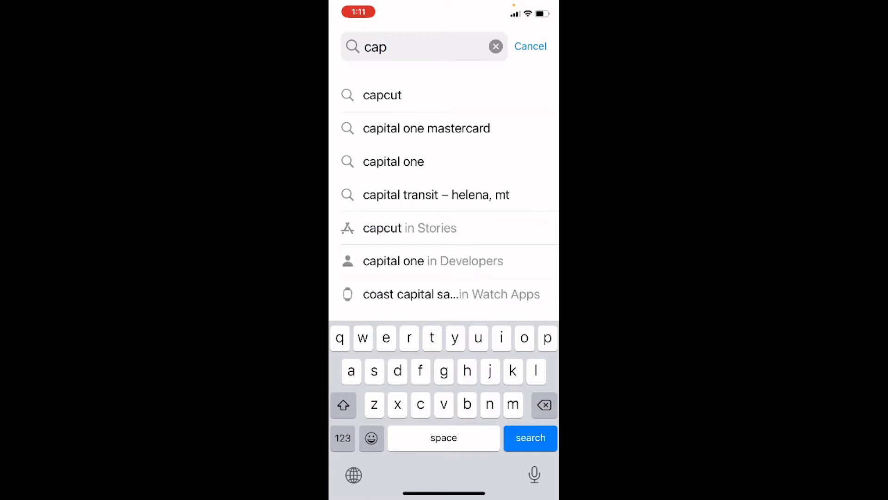
click(382, 94)
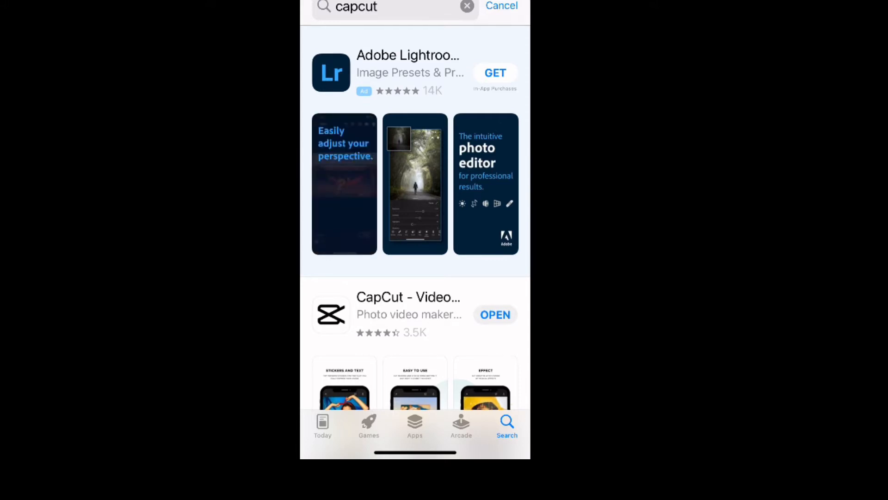
Launch CapCut and accept its Terms of Service and Privacy Policy.
click(495, 315)
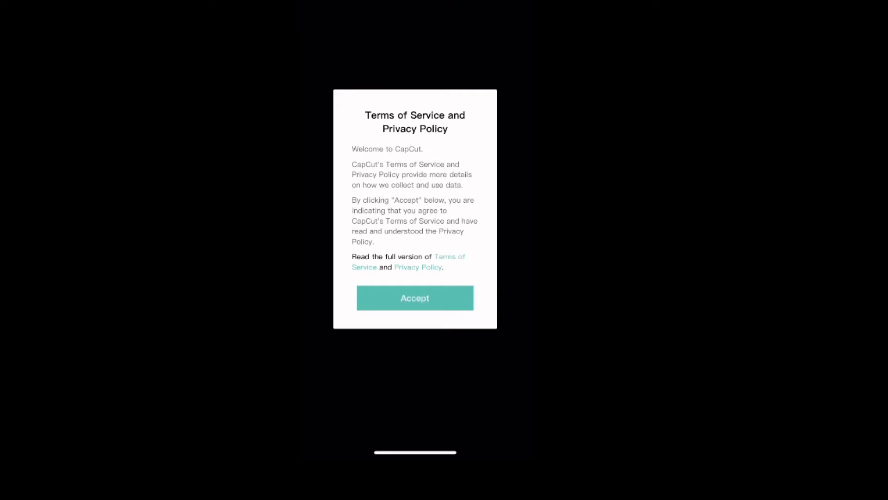
click(415, 298)
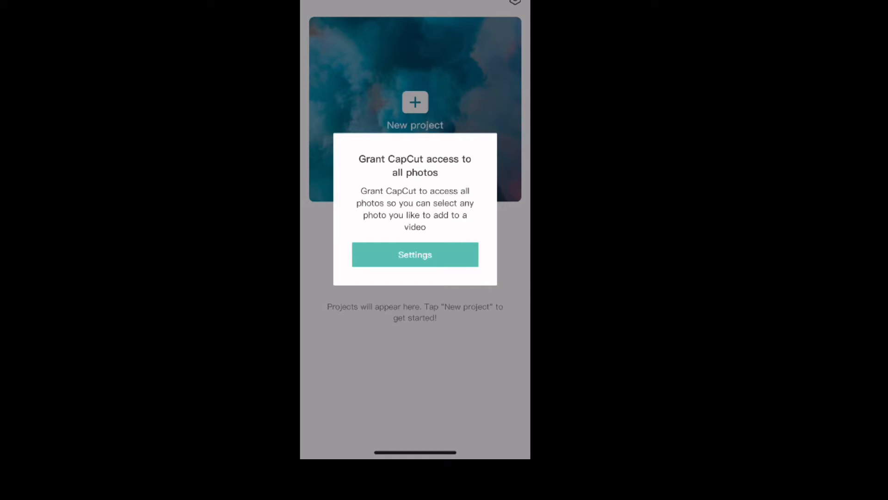
Give CapCut access to all photos through the Settings prompt.
click(415, 254)
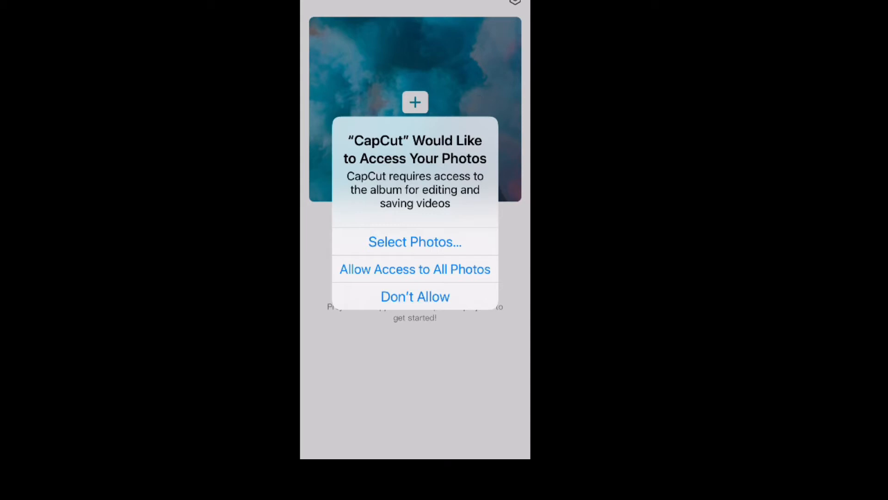
click(414, 270)
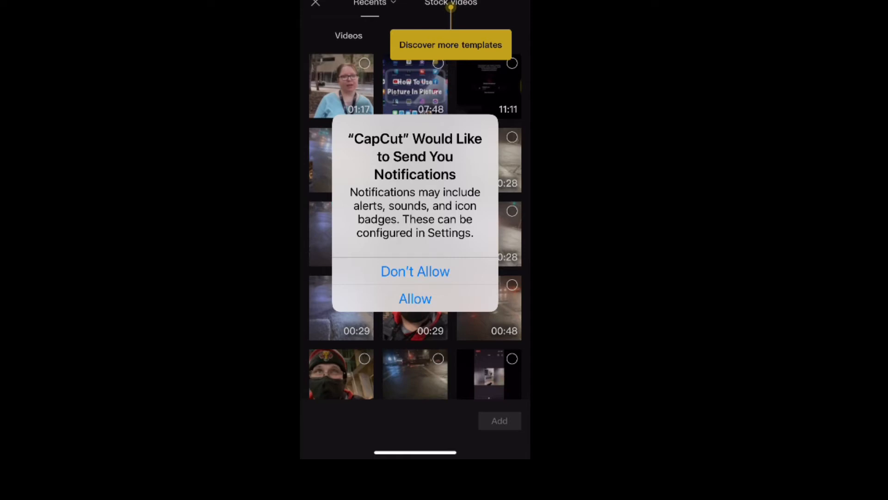
Dismiss the notifications prompt, then pick and add the 01:17 outdoor clip.
click(416, 271)
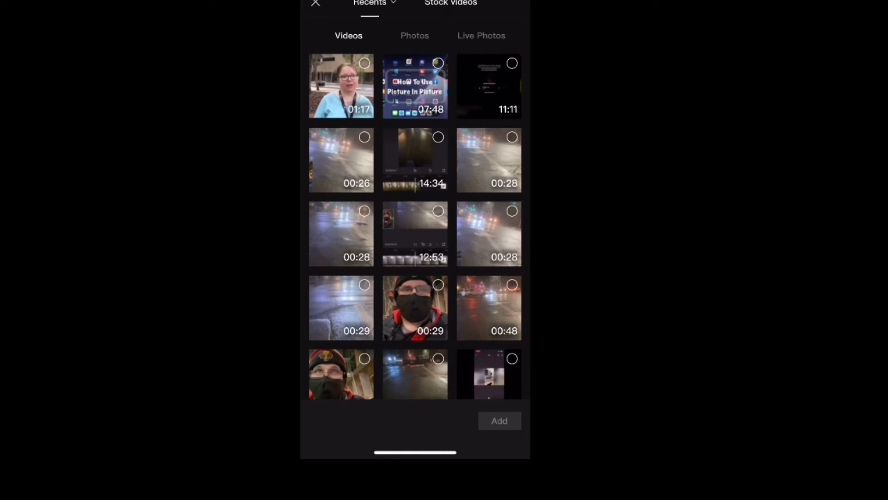
click(341, 86)
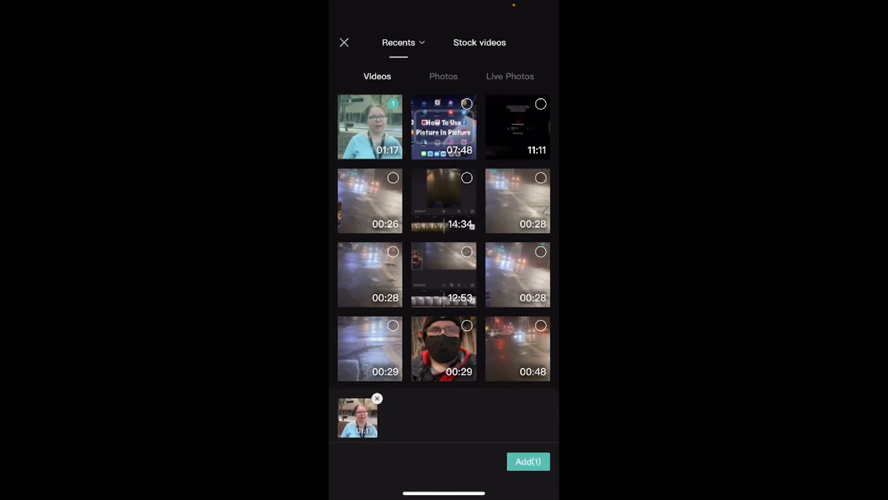
click(527, 462)
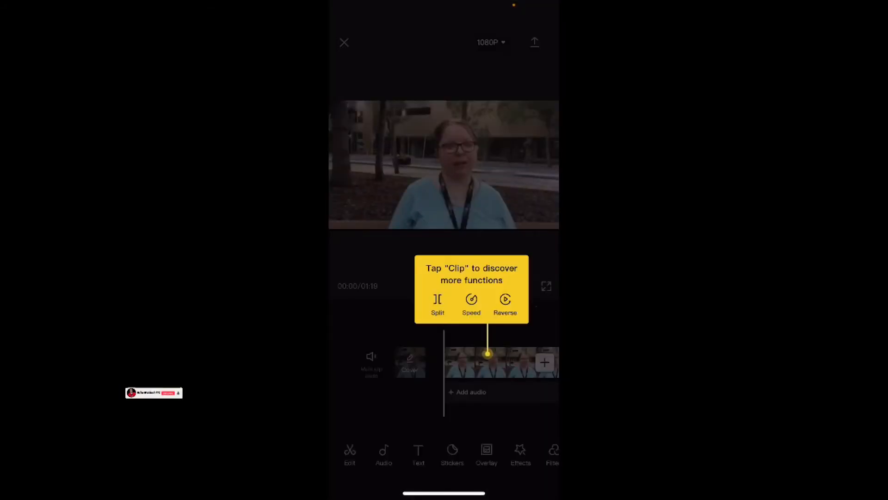